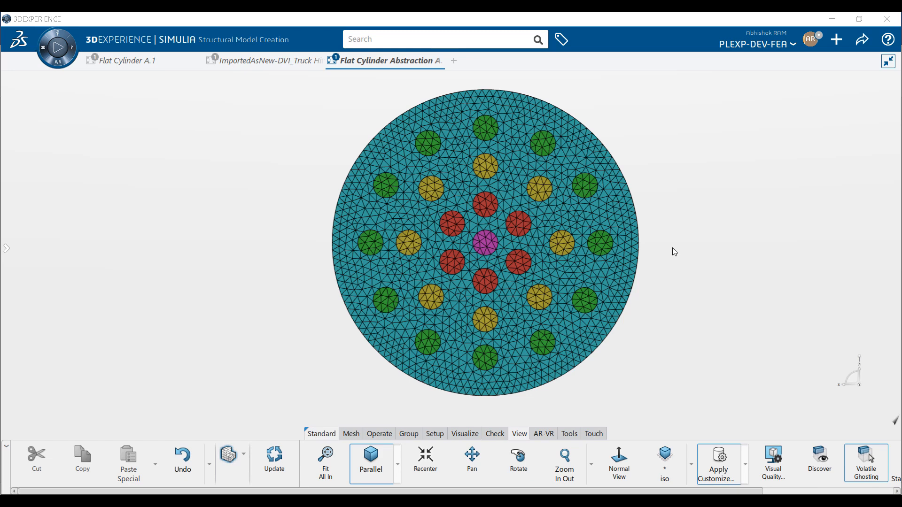
pyautogui.moveTo(885, 139)
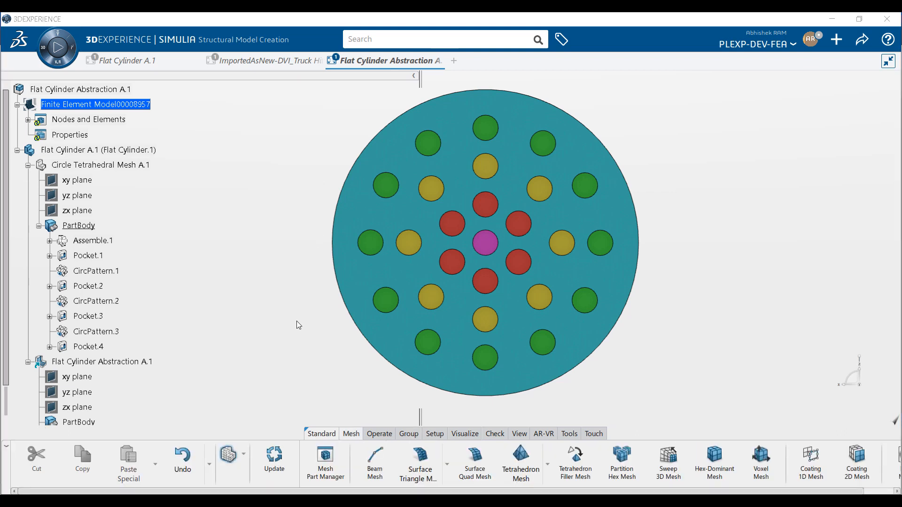
pyautogui.moveTo(303, 390)
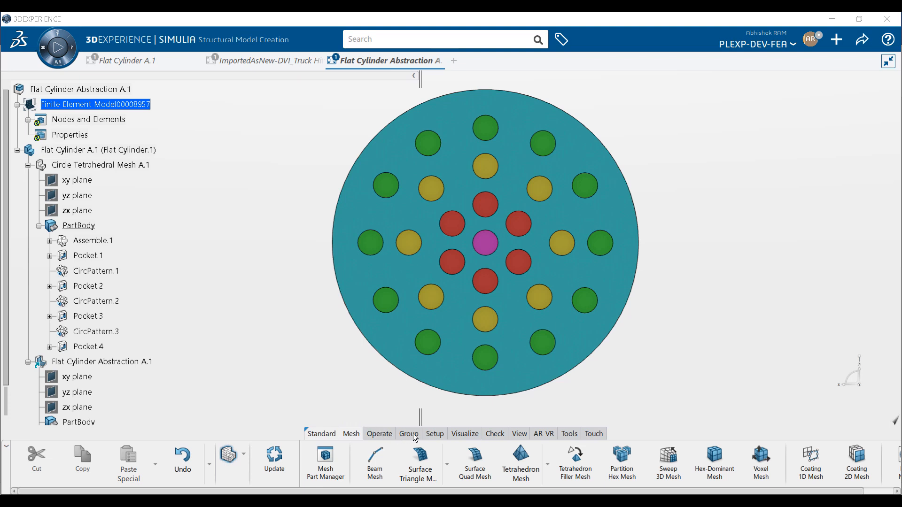
# Switch to the Group tools in the action bar
pyautogui.click(408, 434)
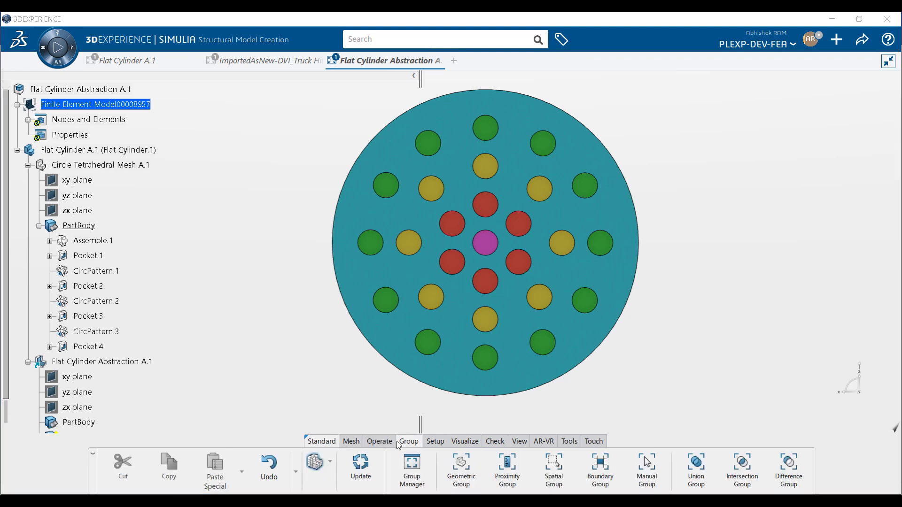
pyautogui.moveTo(460, 468)
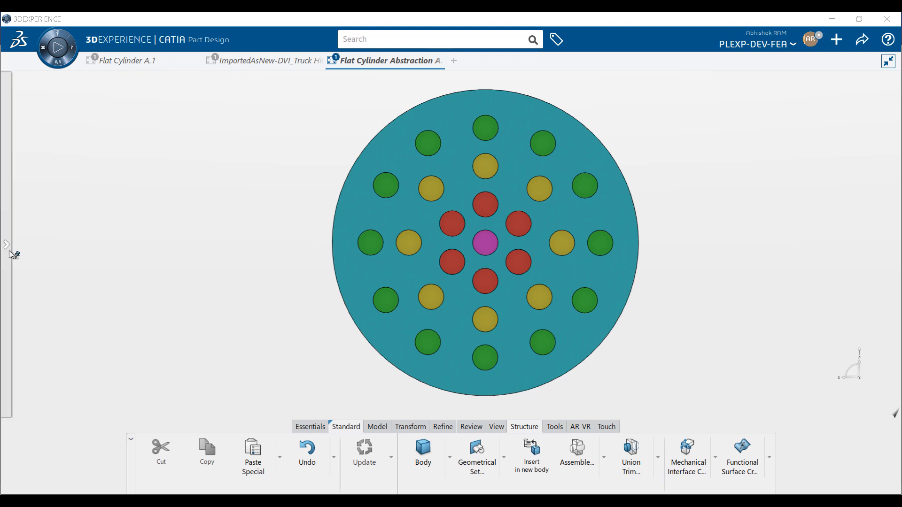
# Hide the specification tree before selecting the hole faces
pyautogui.rightClick(99, 122)
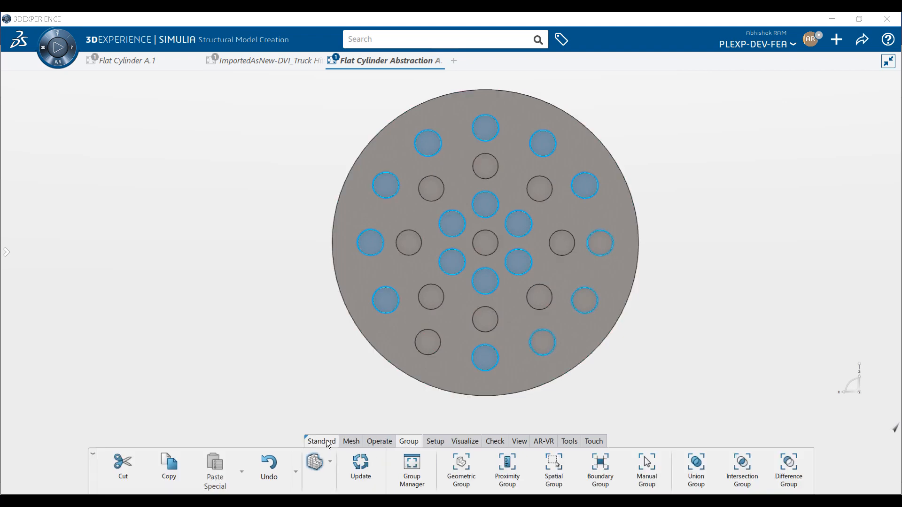
pyautogui.moveTo(411, 471)
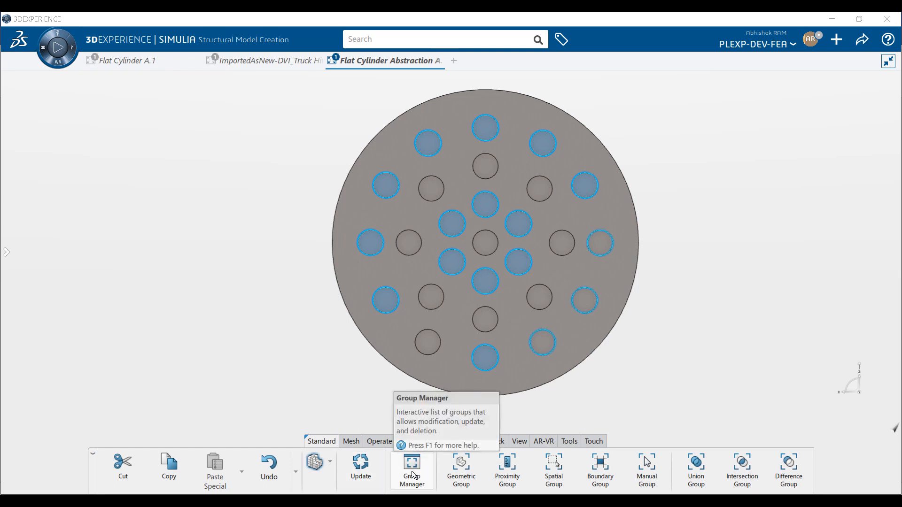
# Create a geometric group 'Load A Geometric' of Node entity type from the 17 holes
pyautogui.click(460, 469)
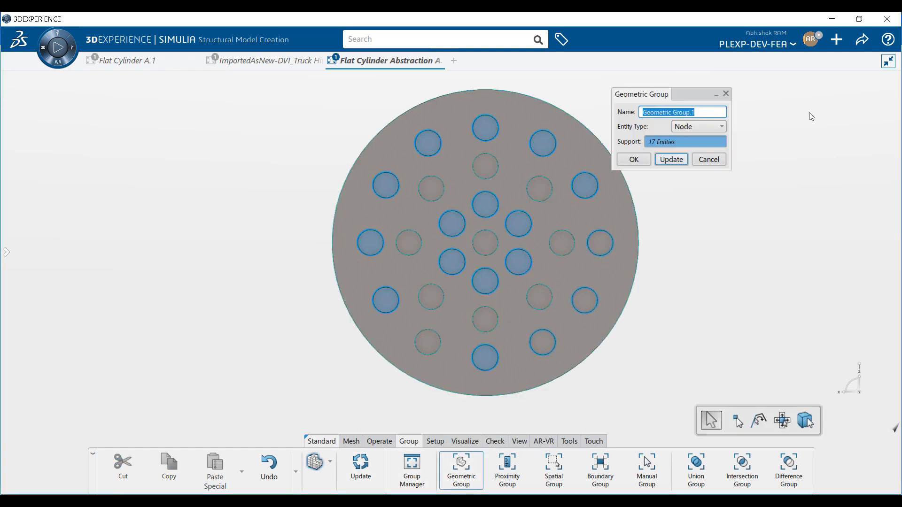
pyautogui.write('Load A Geometric')
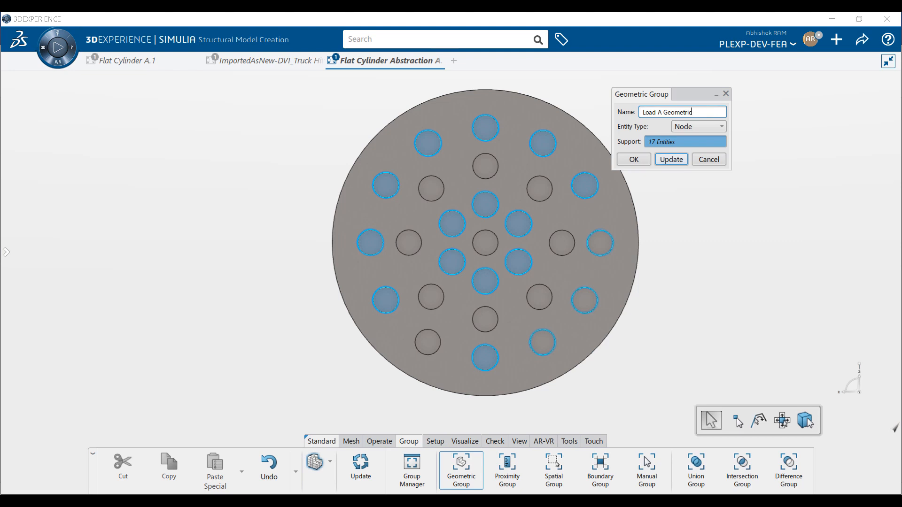
pyautogui.click(722, 127)
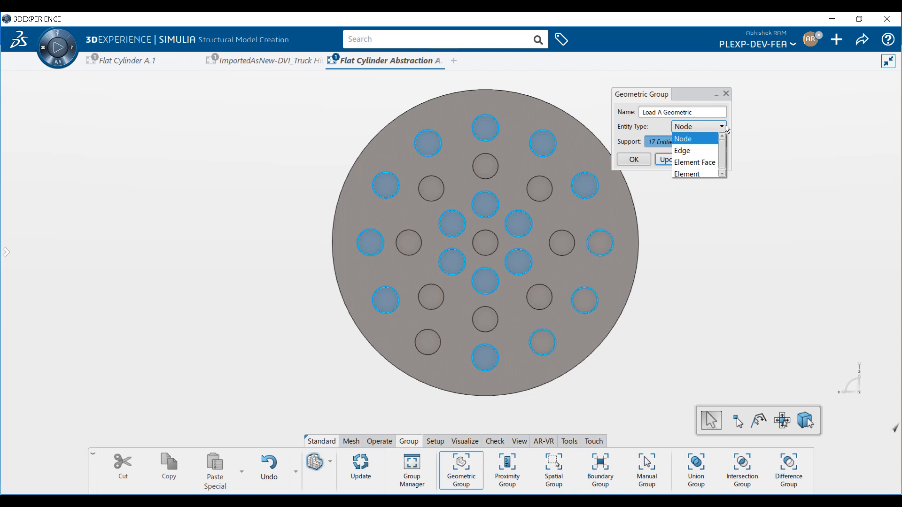
pyautogui.click(683, 139)
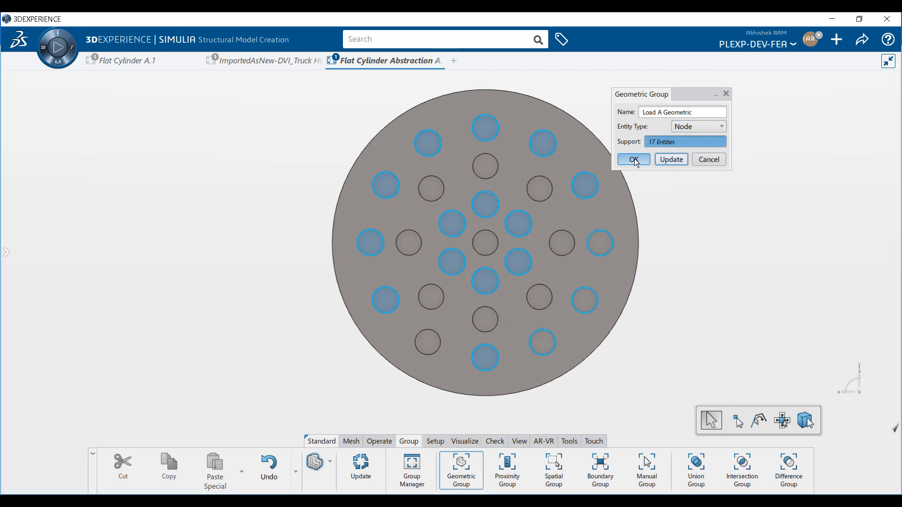
pyautogui.click(633, 160)
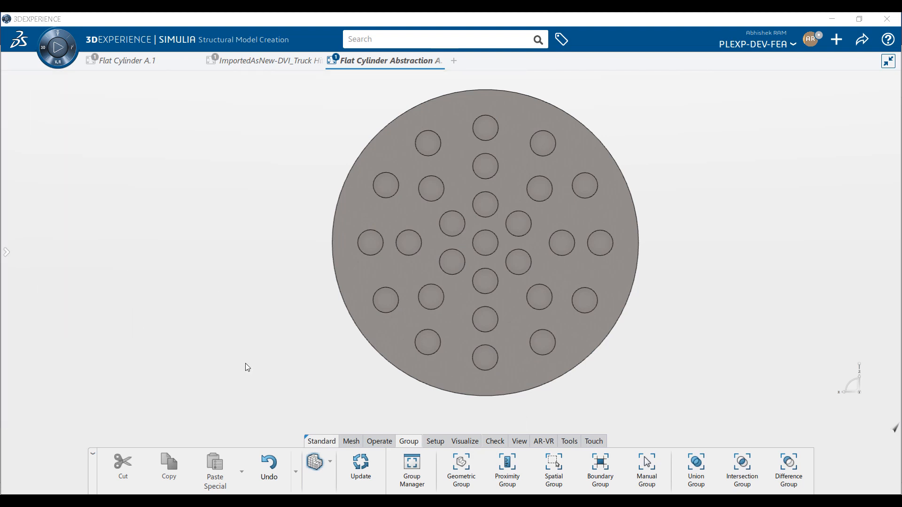
# Update the model so the group maps its mesh entities
pyautogui.click(360, 467)
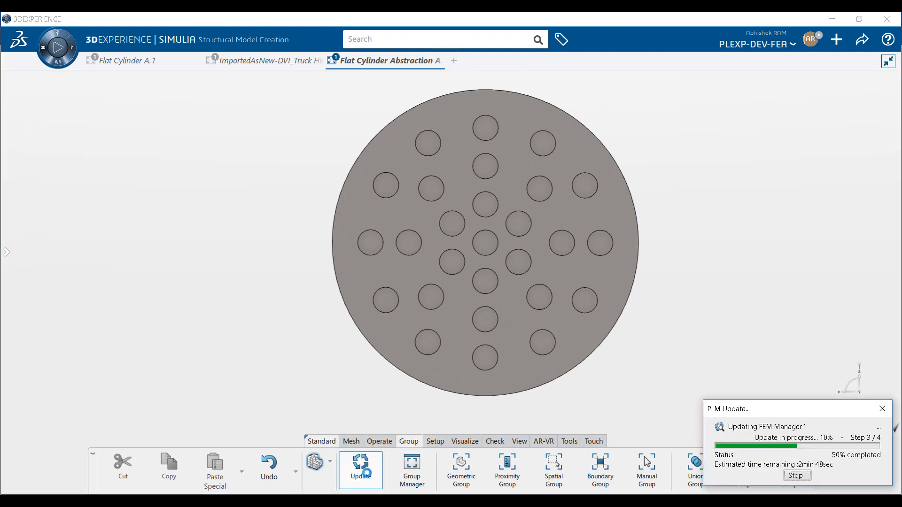